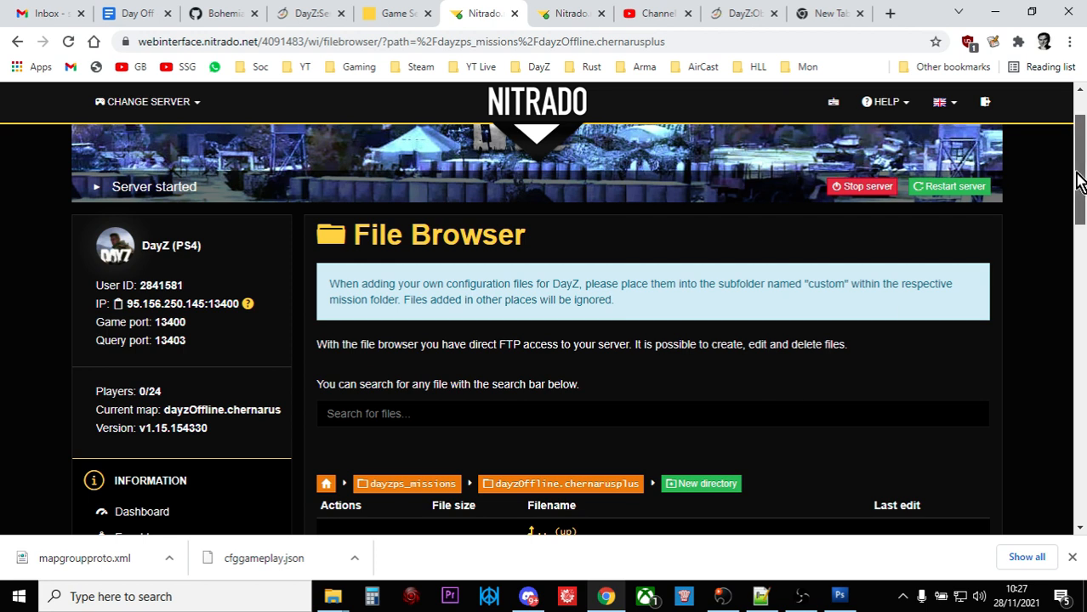
Step: Scroll the File Browser down to locate mapgroupproto.xml in the mission folder
scroll(down, 3)
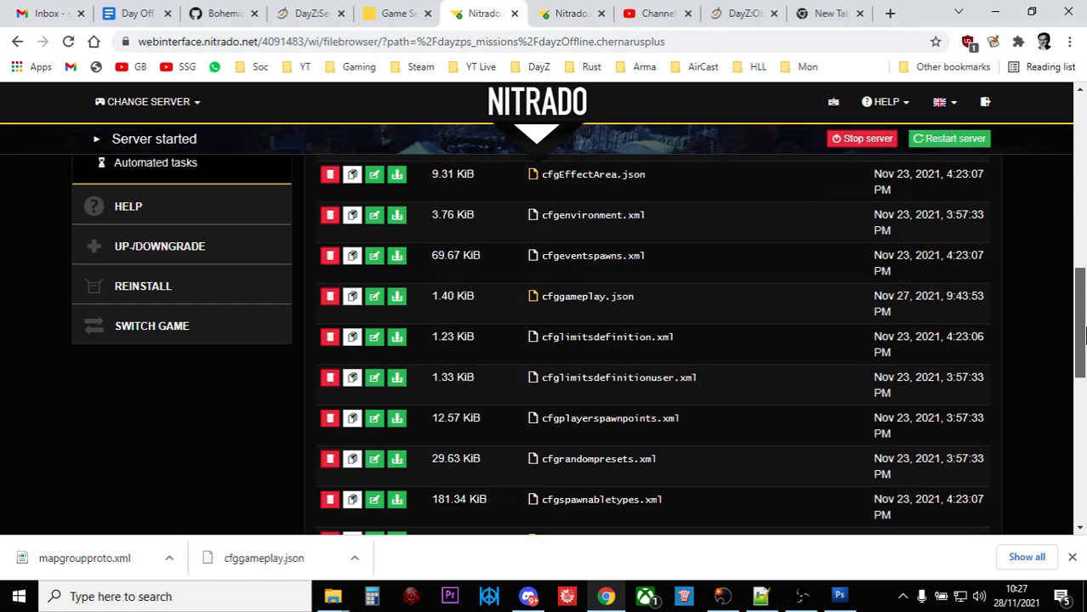
scroll(down, 3)
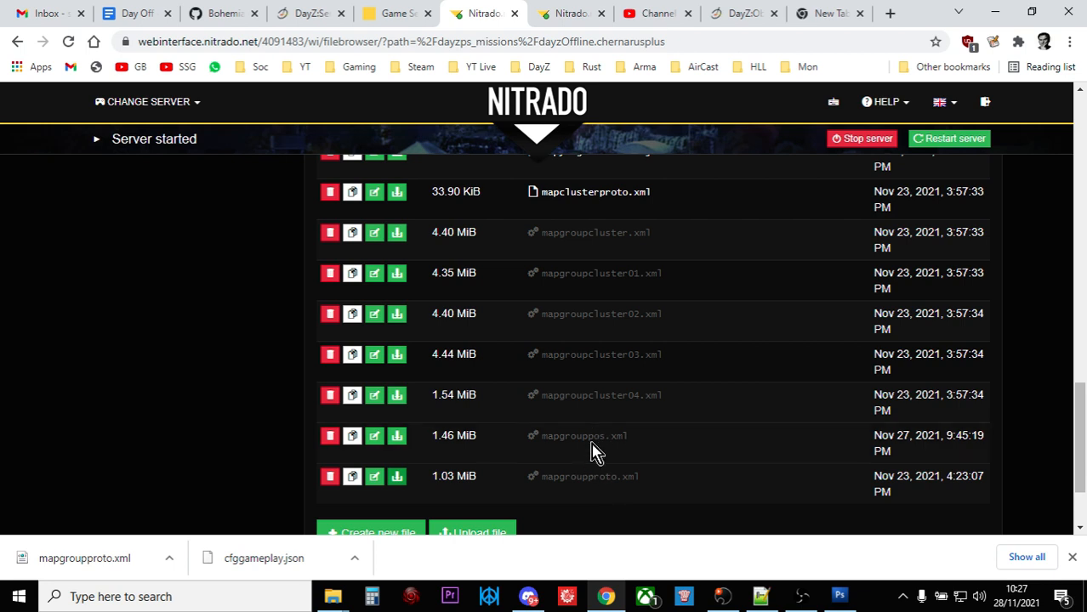
mouse_move(592, 371)
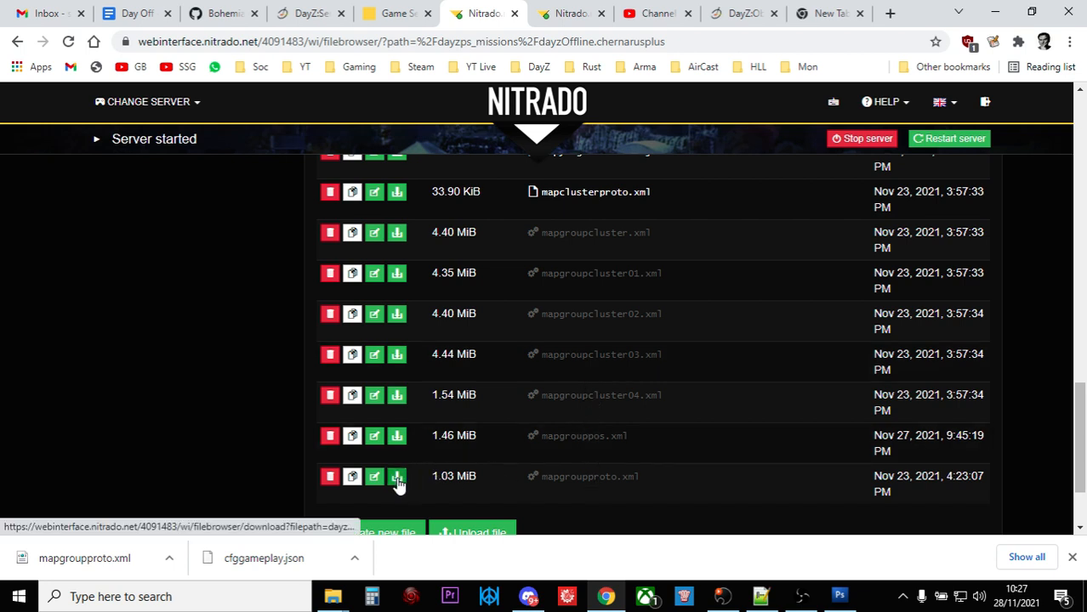
mouse_move(397, 476)
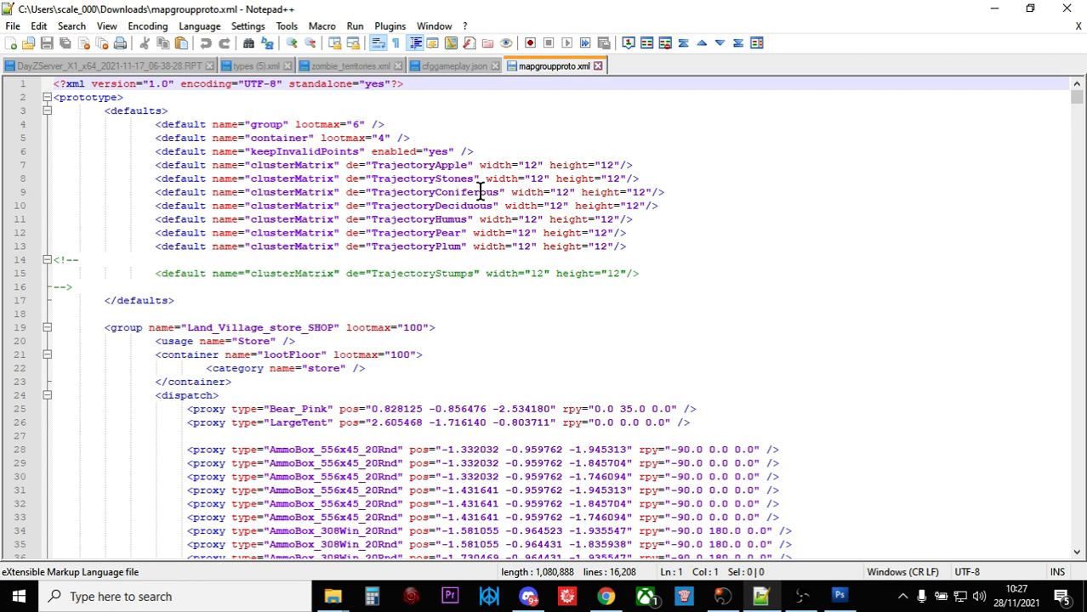
mouse_move(473, 227)
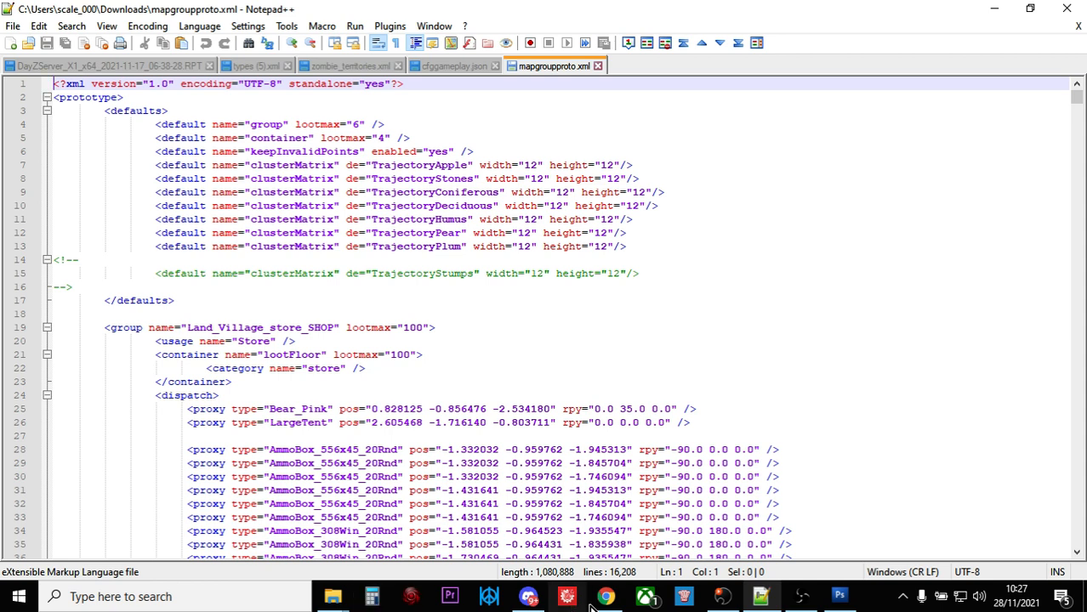
Step: Return to the Nitrado server's file list after reviewing mapgroupproto.xml in Notepad++
click(606, 596)
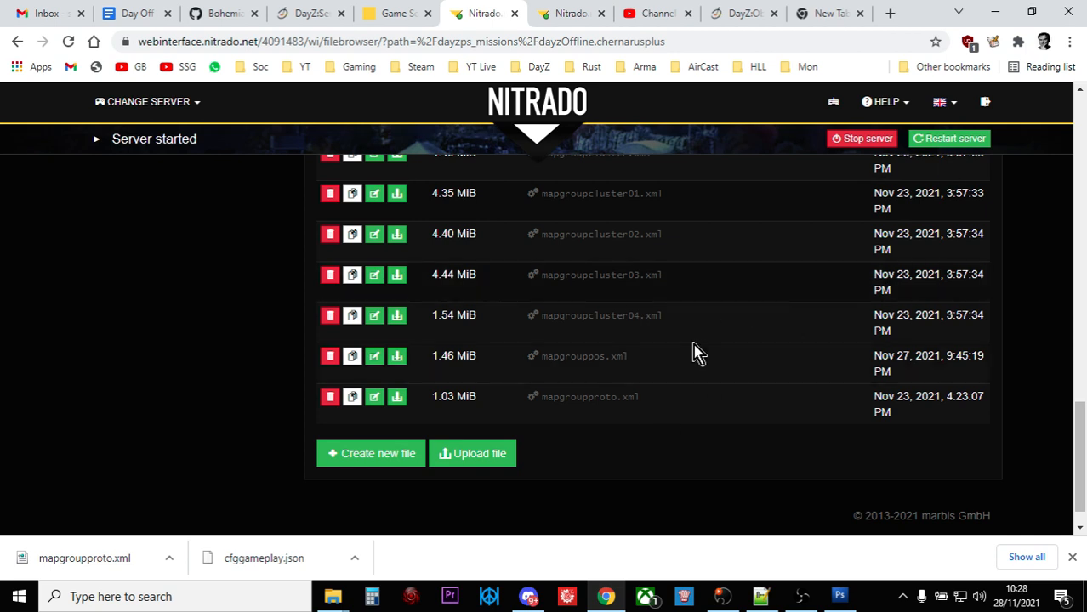
mouse_move(695, 358)
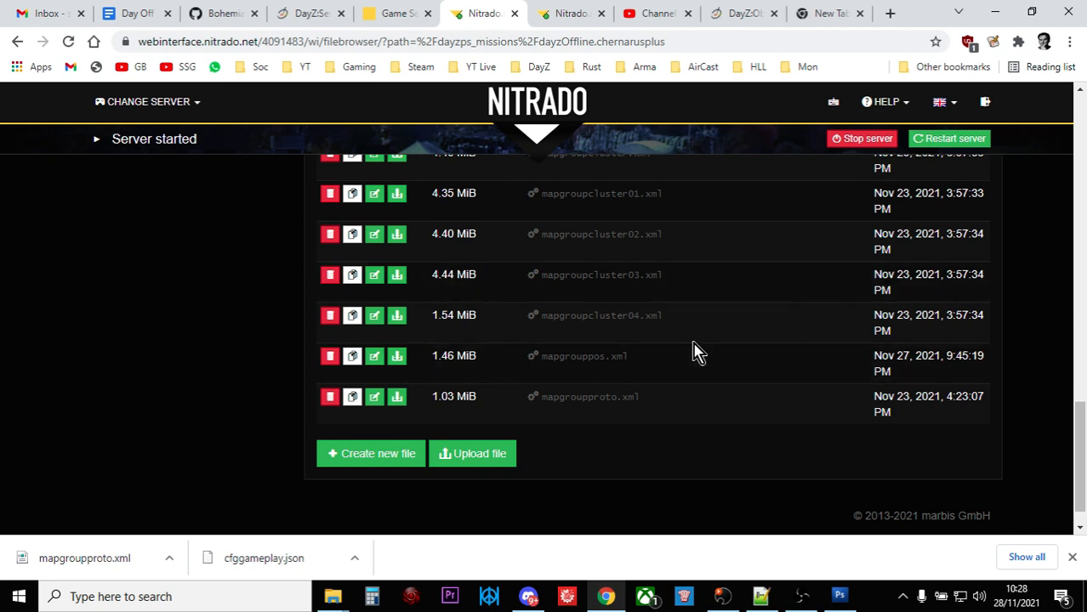